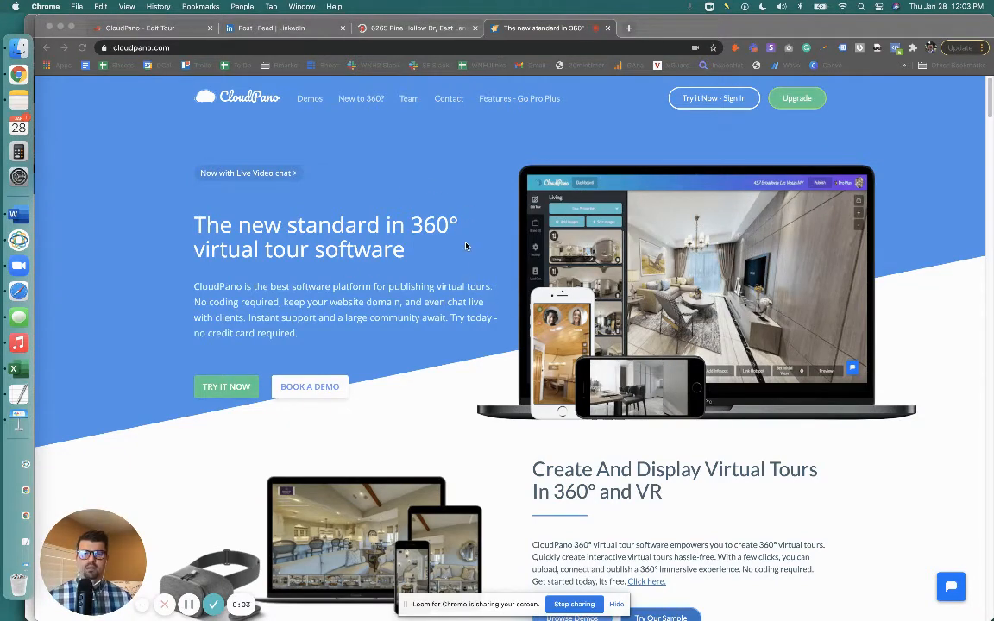
{"action": "mouse_move", "coordinate": [483, 264]}
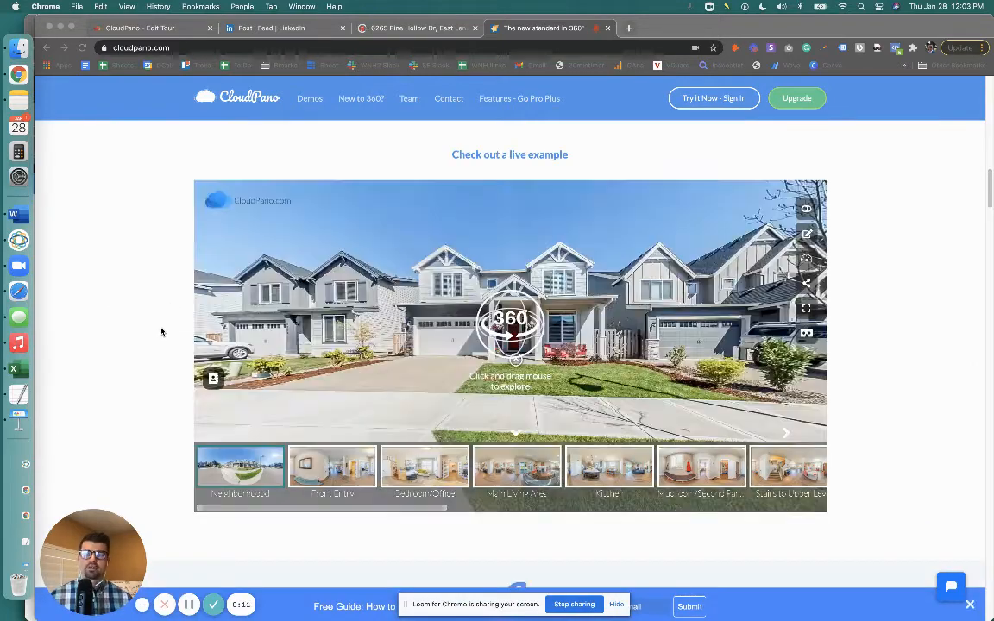
Bring up the LinkedIn post by Justin Martin announcing the CloudPano and realtor.com partnership
{"action": "scroll", "scroll_direction": "down", "scroll_amount": 3}
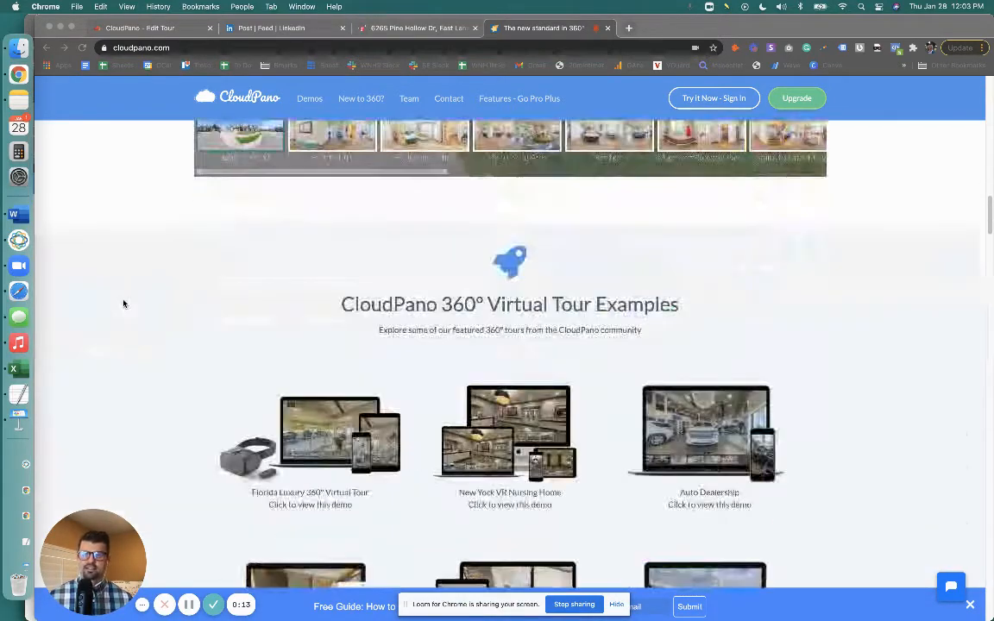
{"action": "scroll", "scroll_direction": "up", "scroll_amount": 3}
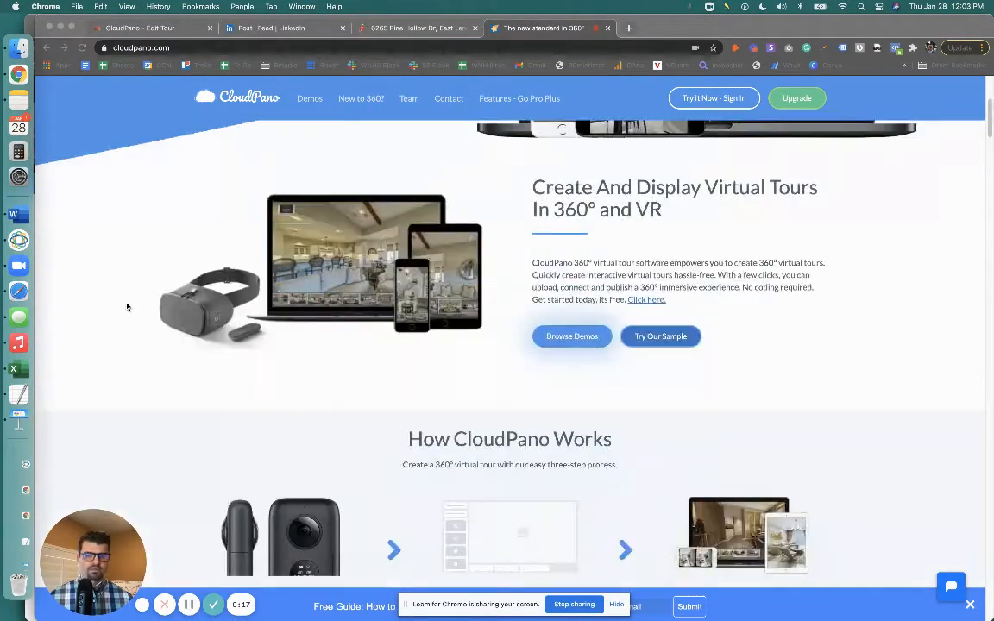
{"action": "scroll", "scroll_direction": "up", "scroll_amount": 3}
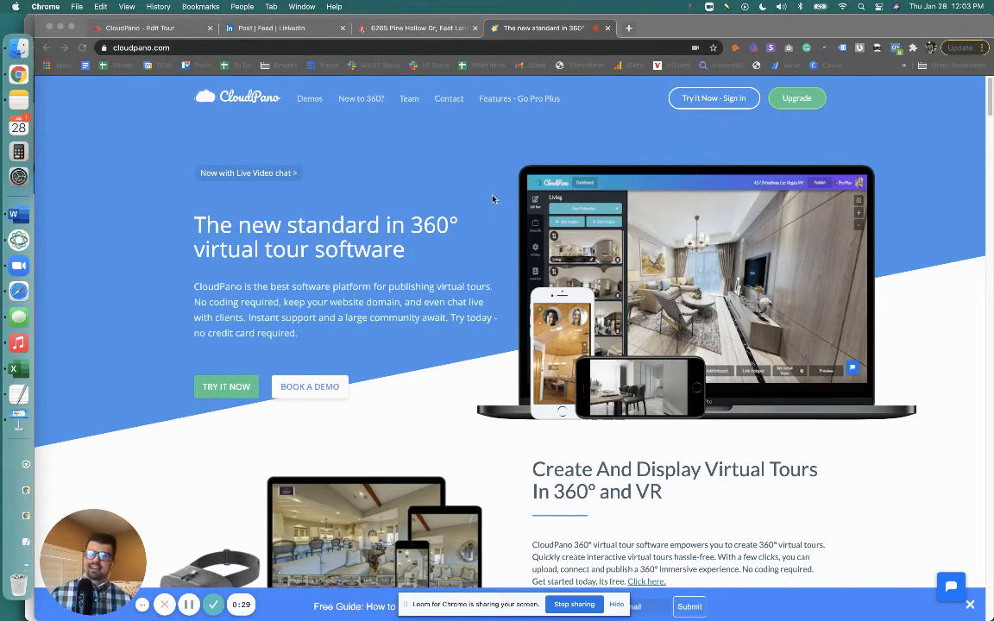
{"action": "mouse_move", "coordinate": [476, 193]}
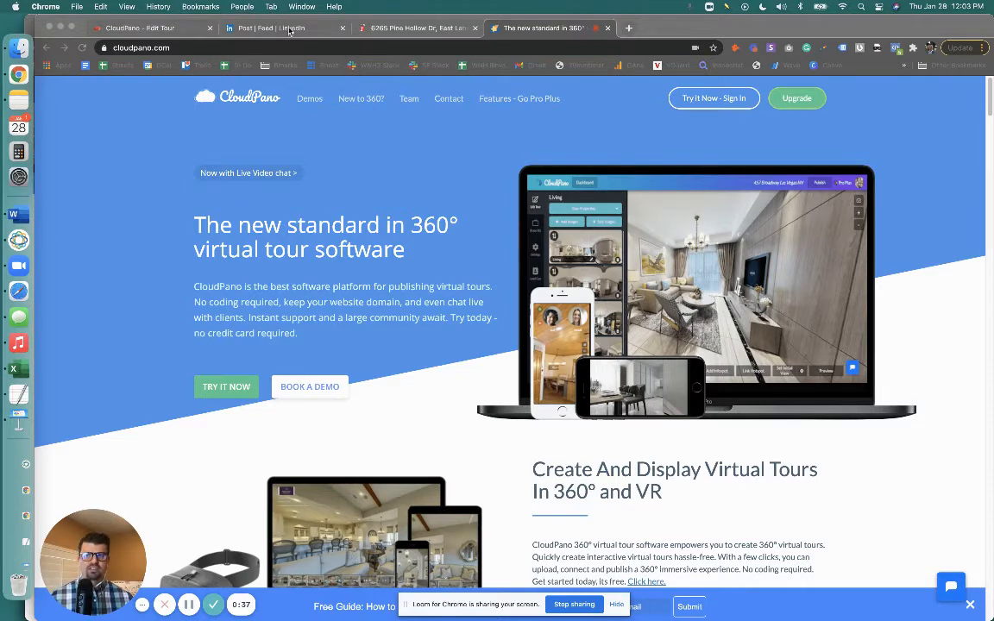
{"action": "left_click", "coordinate": [284, 28]}
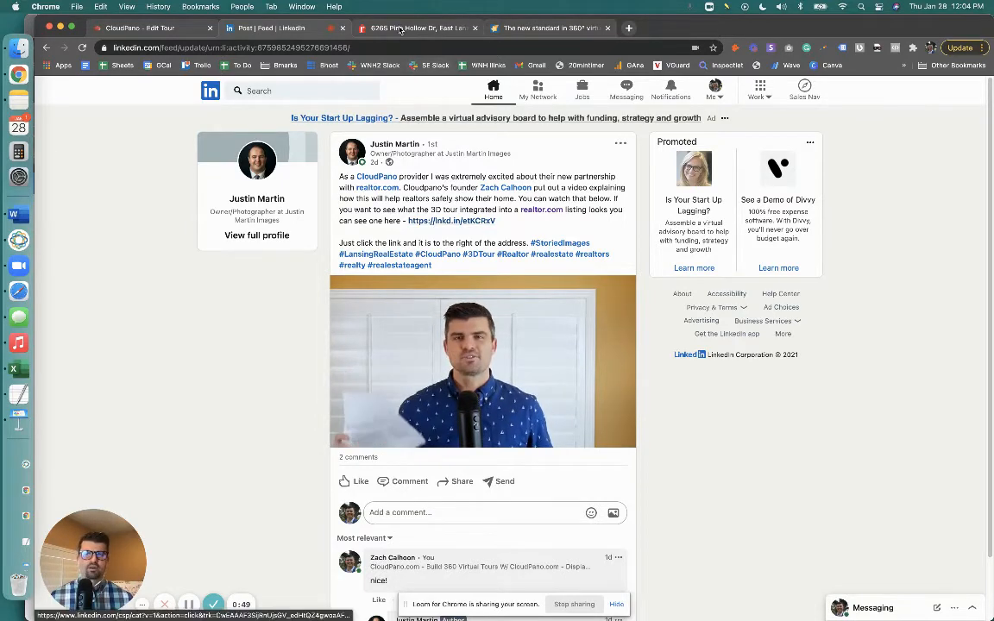
Switch to the realtor.com listing for 6265 Pine Hollow Dr, East Lansing
{"action": "left_click", "coordinate": [418, 28]}
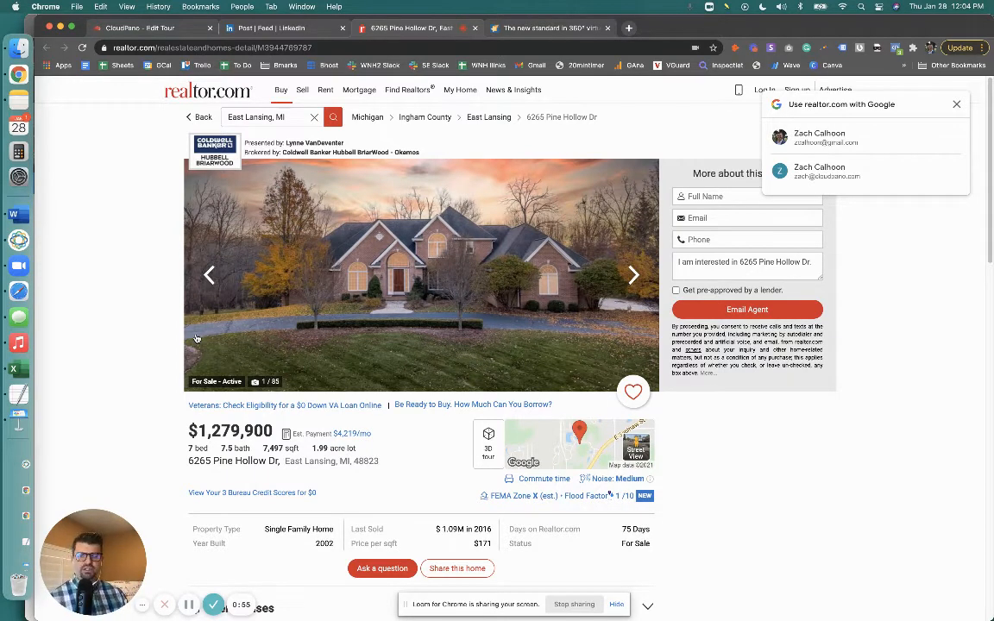
{"action": "mouse_move", "coordinate": [93, 340]}
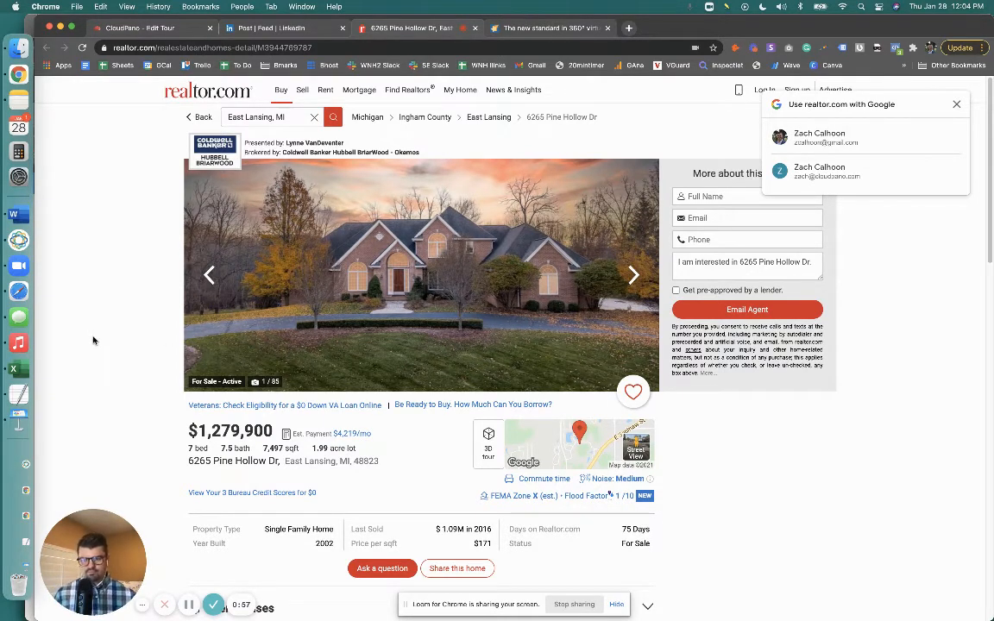
{"action": "mouse_move", "coordinate": [83, 311]}
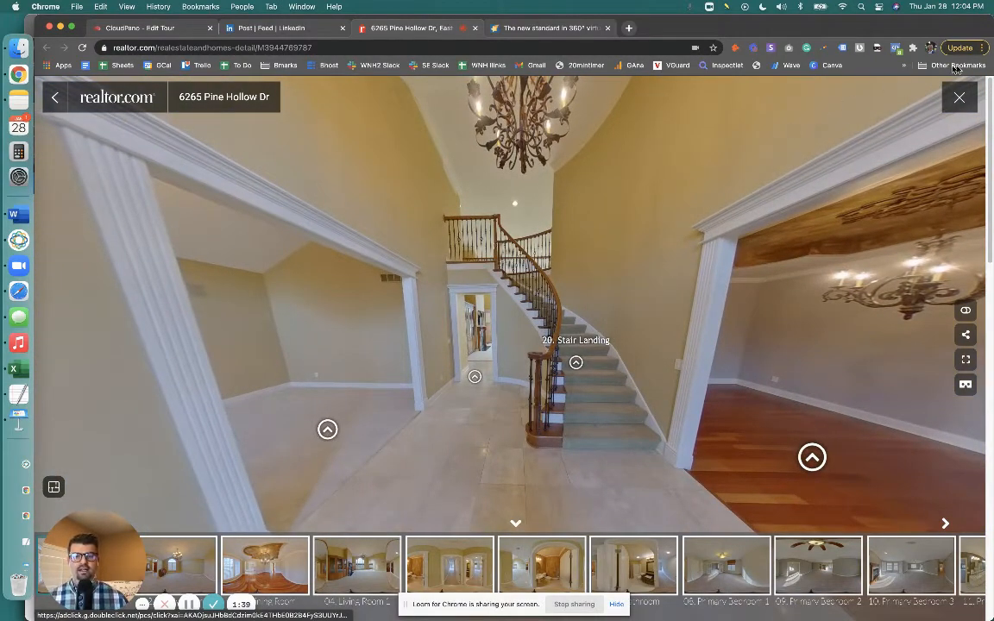
Go to the CloudPano tour editor at its Let's Get Started prompt
{"action": "left_click", "coordinate": [960, 96]}
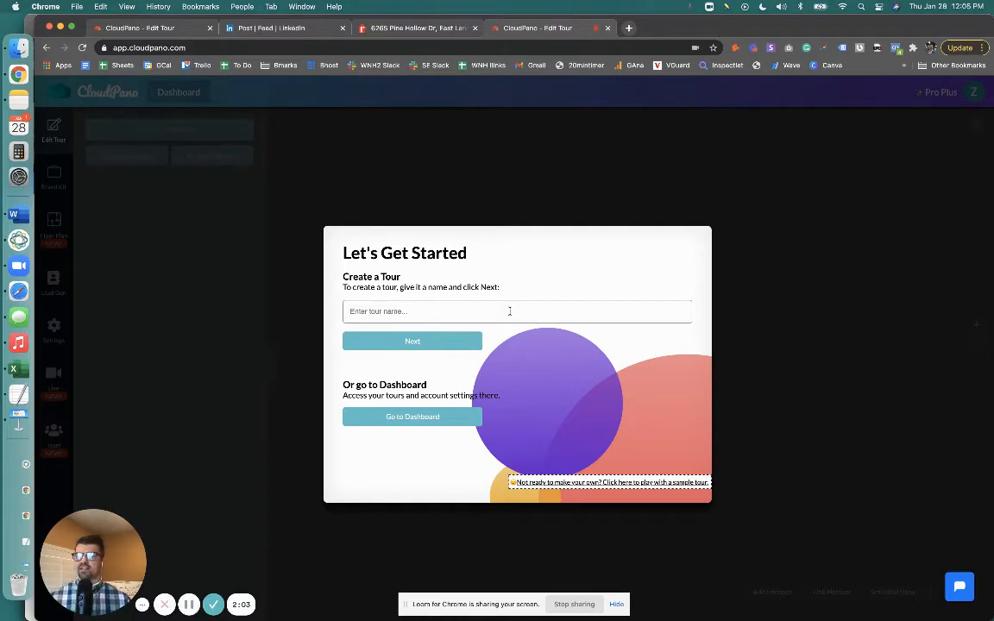
{"action": "mouse_move", "coordinate": [652, 431]}
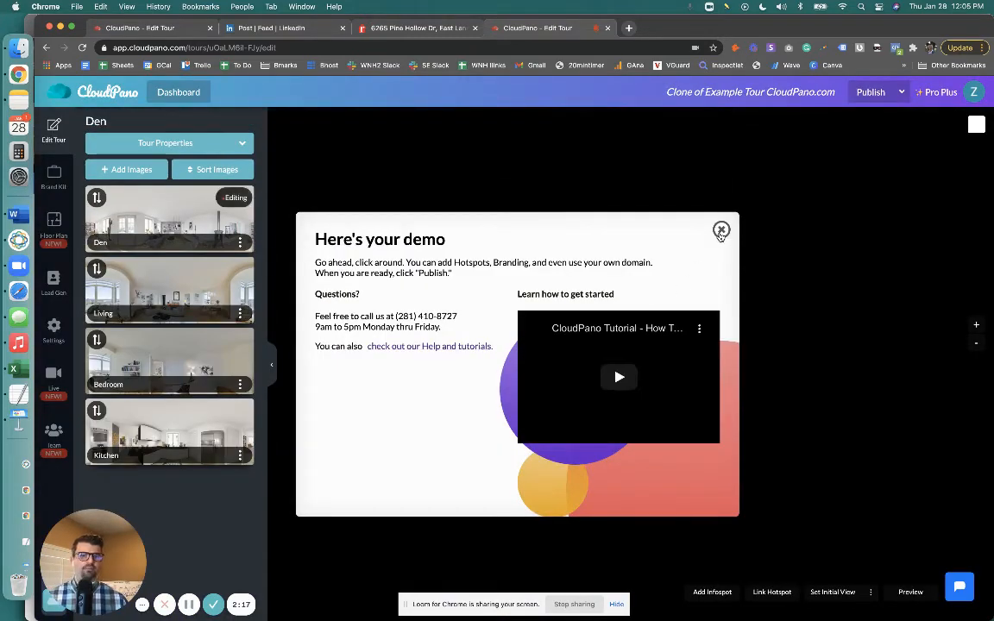
Dismiss the demo welcome message so the Den scene fills the editor
{"action": "left_click", "coordinate": [721, 231]}
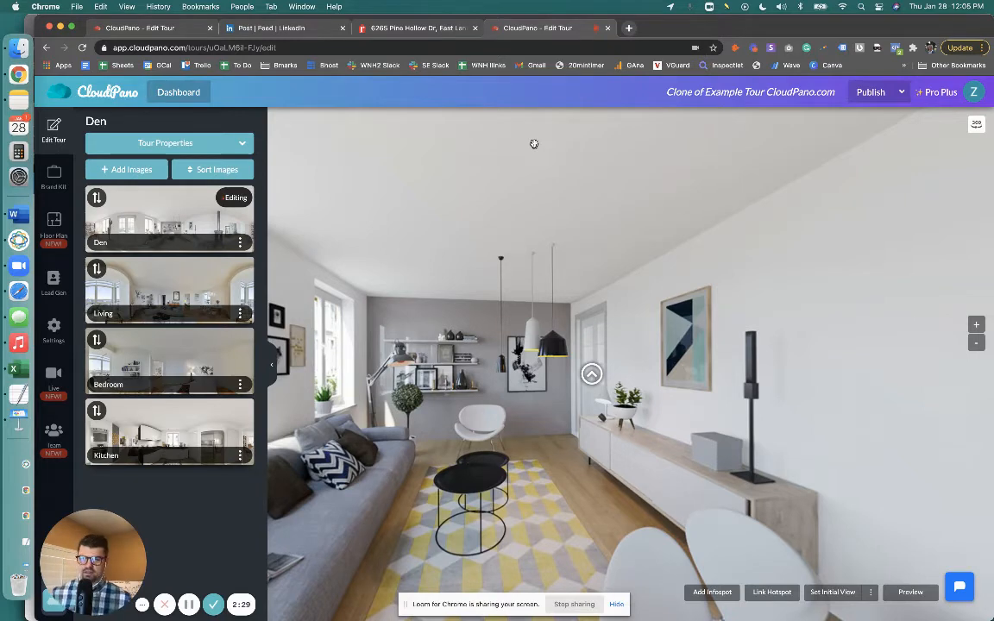
{"action": "mouse_move", "coordinate": [546, 321]}
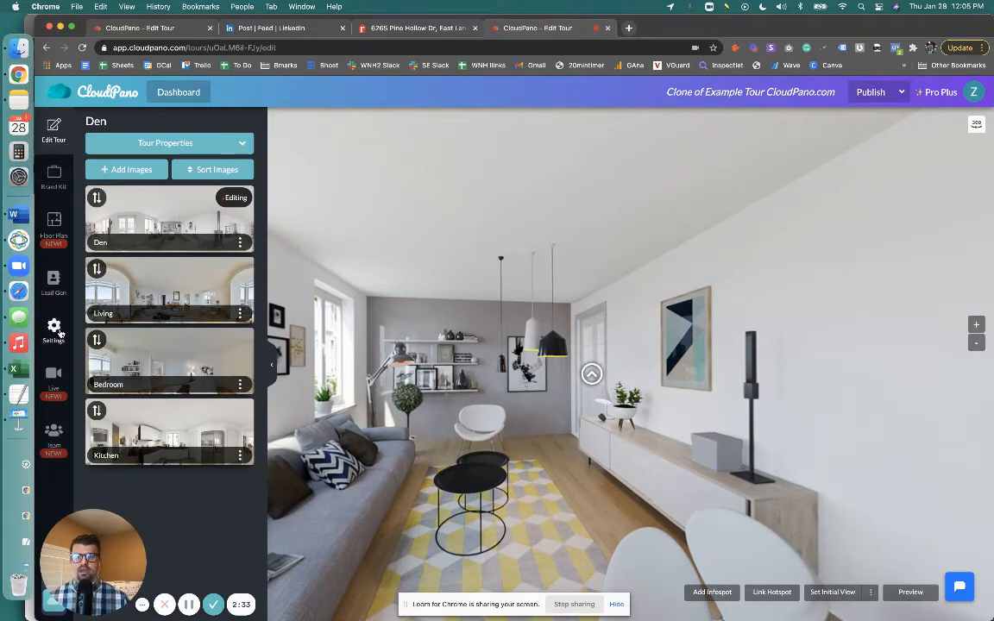
{"action": "left_click", "coordinate": [53, 331]}
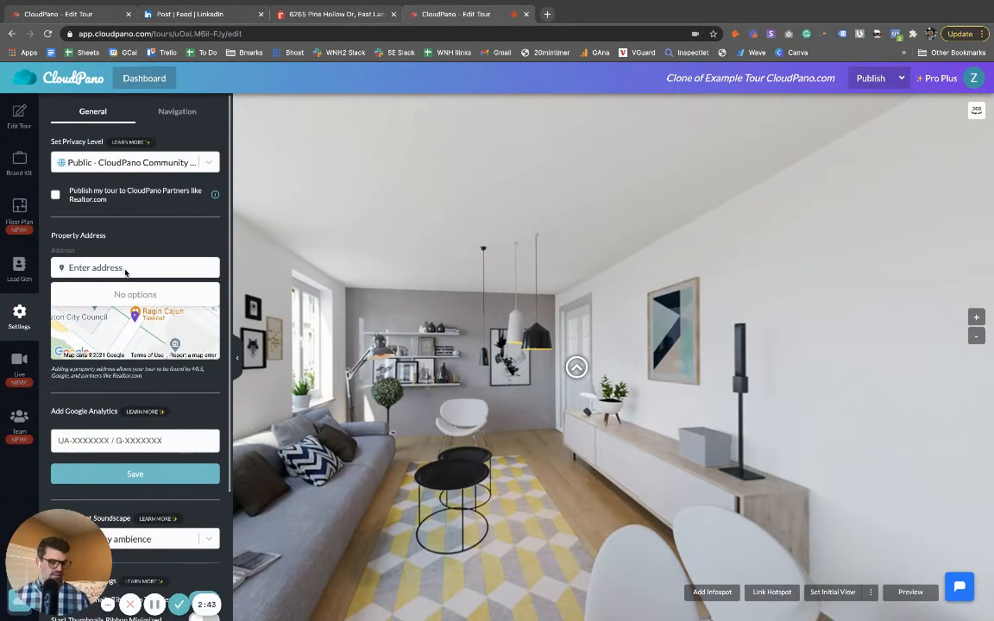
{"action": "type", "text": "123"}
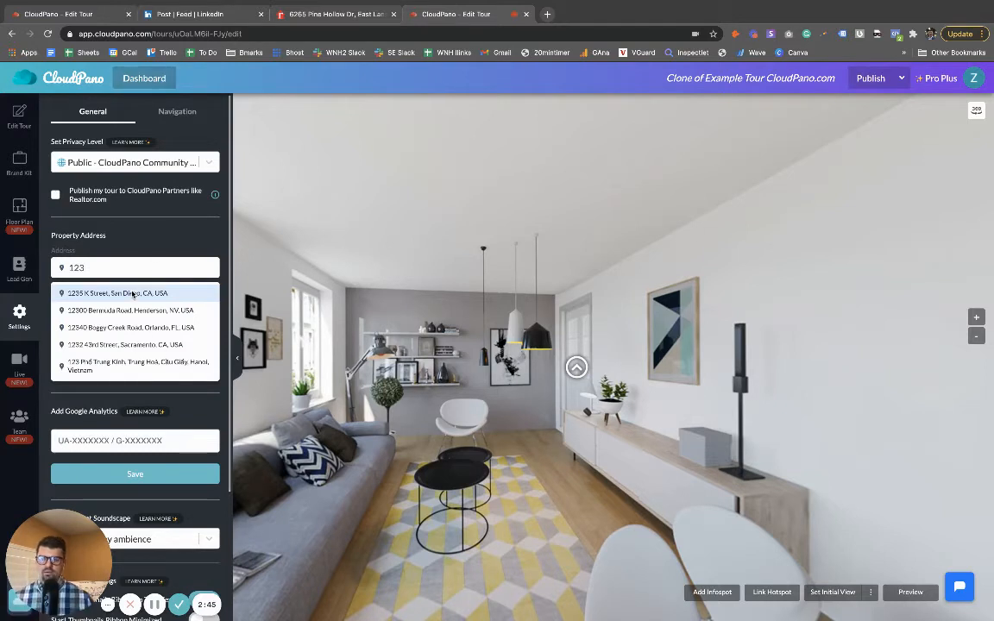
{"action": "left_click", "coordinate": [117, 293]}
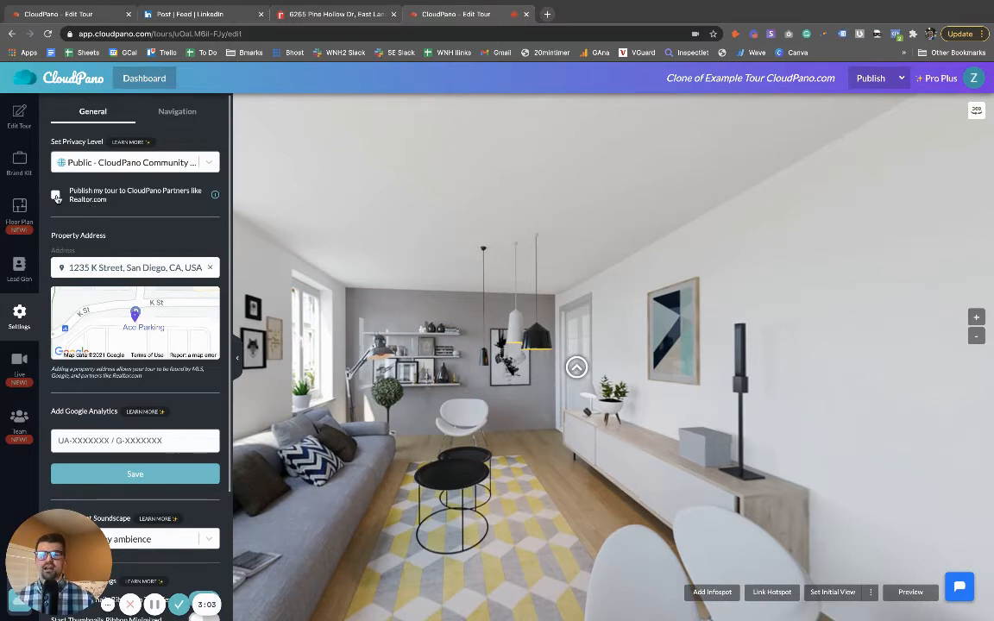
Toggle 'Publish my tour to CloudPano Partners like Realtor.com' on and leave it unticked
{"action": "left_click", "coordinate": [55, 193]}
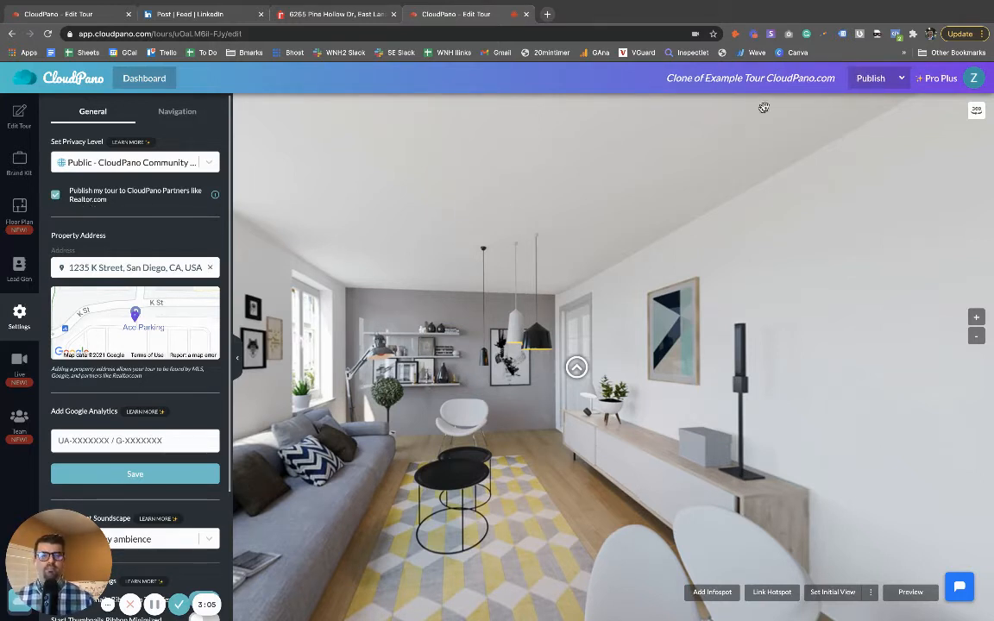
{"action": "left_click", "coordinate": [55, 193]}
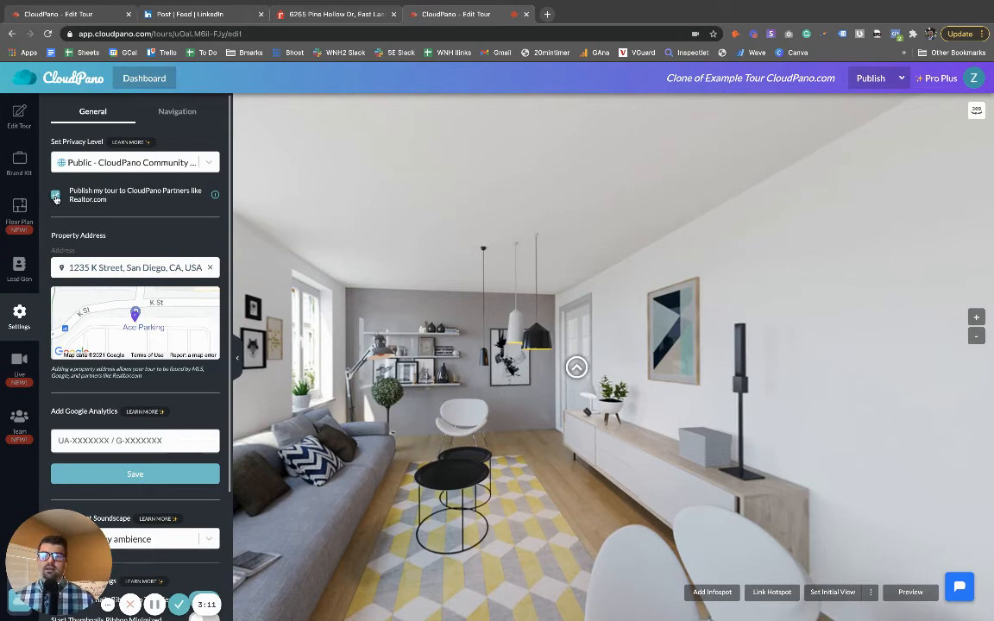
{"action": "left_click", "coordinate": [56, 194]}
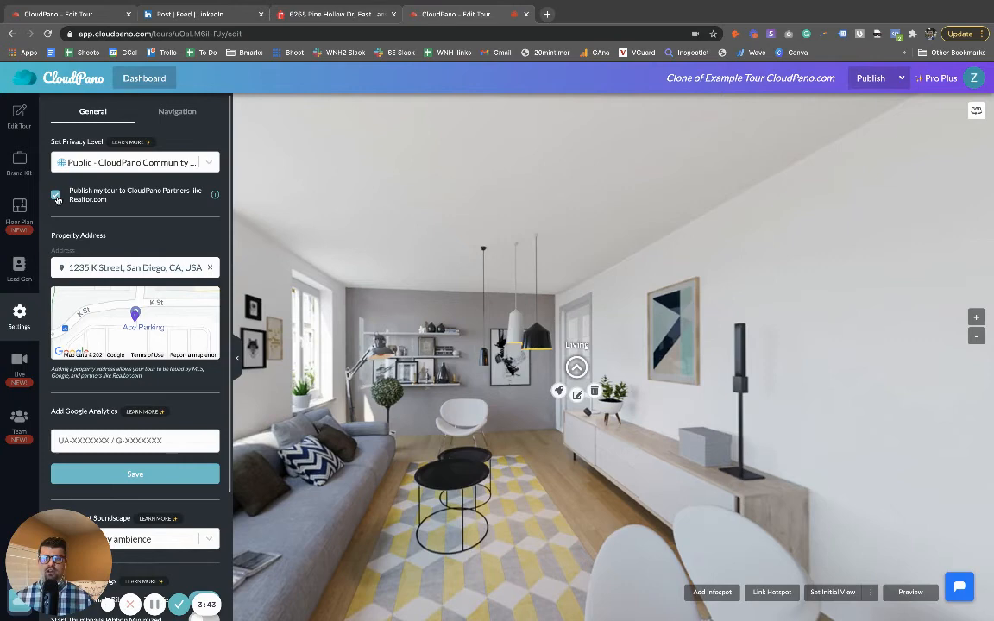
{"action": "left_click", "coordinate": [55, 196]}
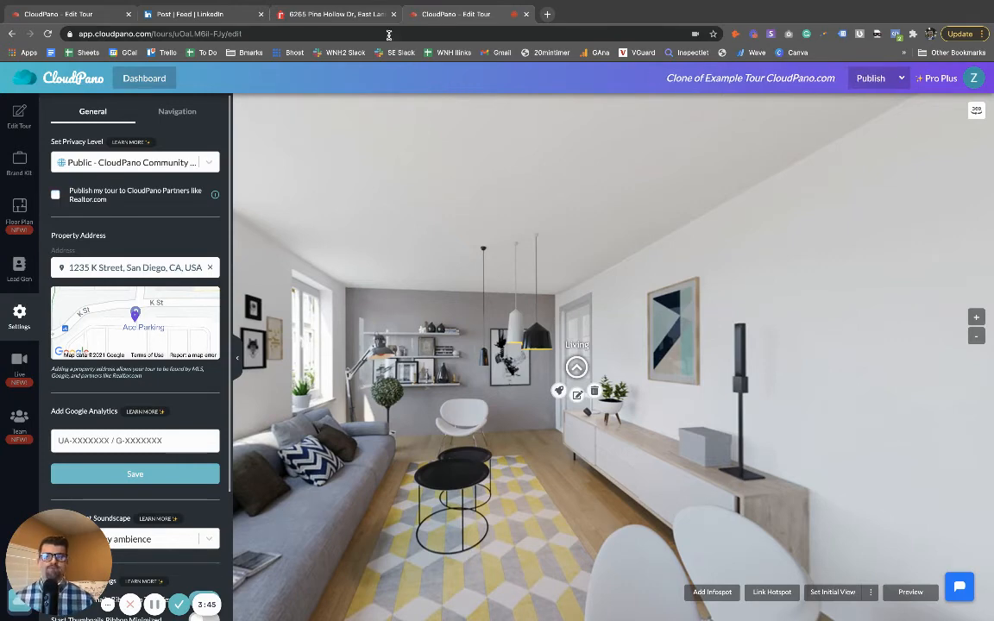
{"action": "mouse_move", "coordinate": [337, 13]}
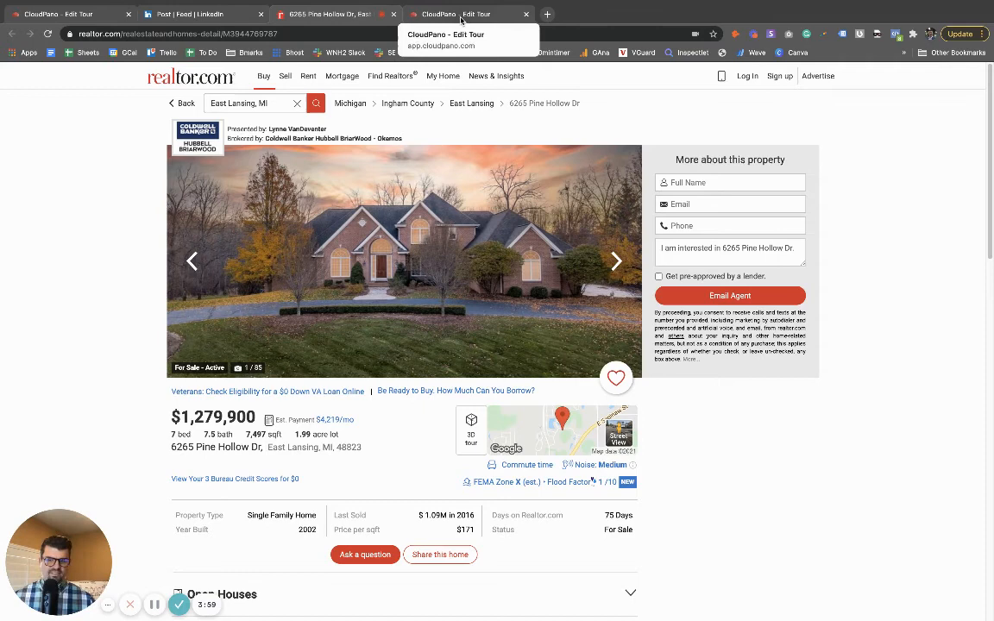
Return from the Realtor.com listing to the CloudPano Edit Tour settings
{"action": "left_click", "coordinate": [466, 14]}
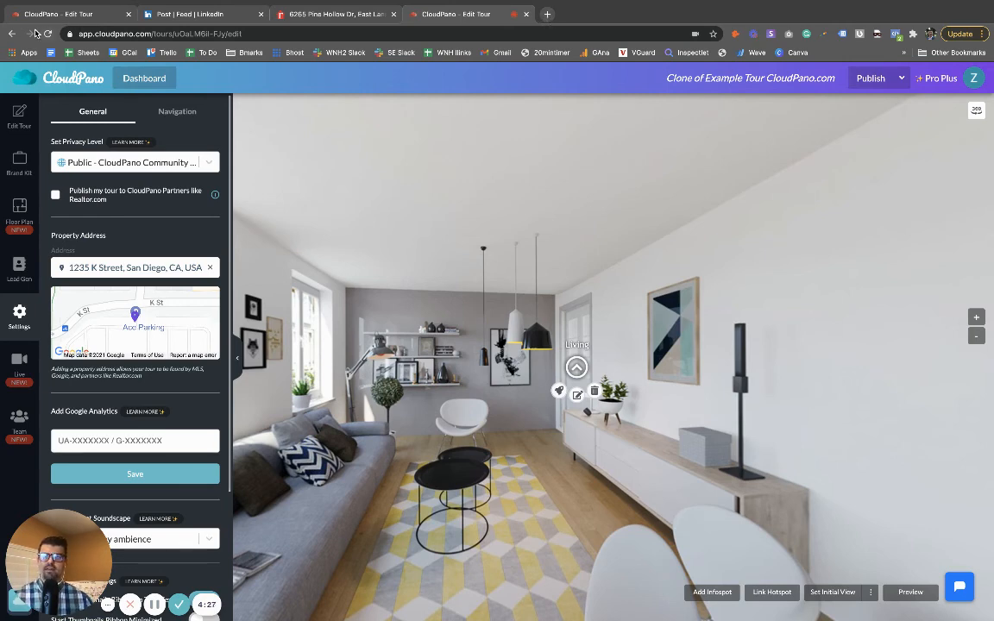
Browse the CloudPano Pro Plus page and go to its Click to Buy offer
{"action": "left_click", "coordinate": [10, 34]}
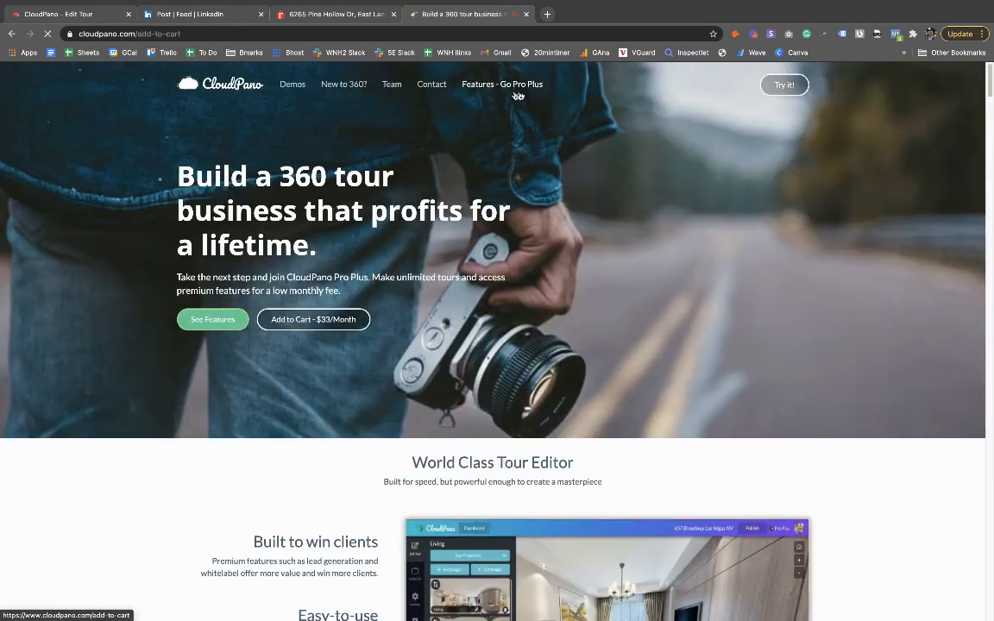
{"action": "scroll", "scroll_direction": "down", "scroll_amount": 3}
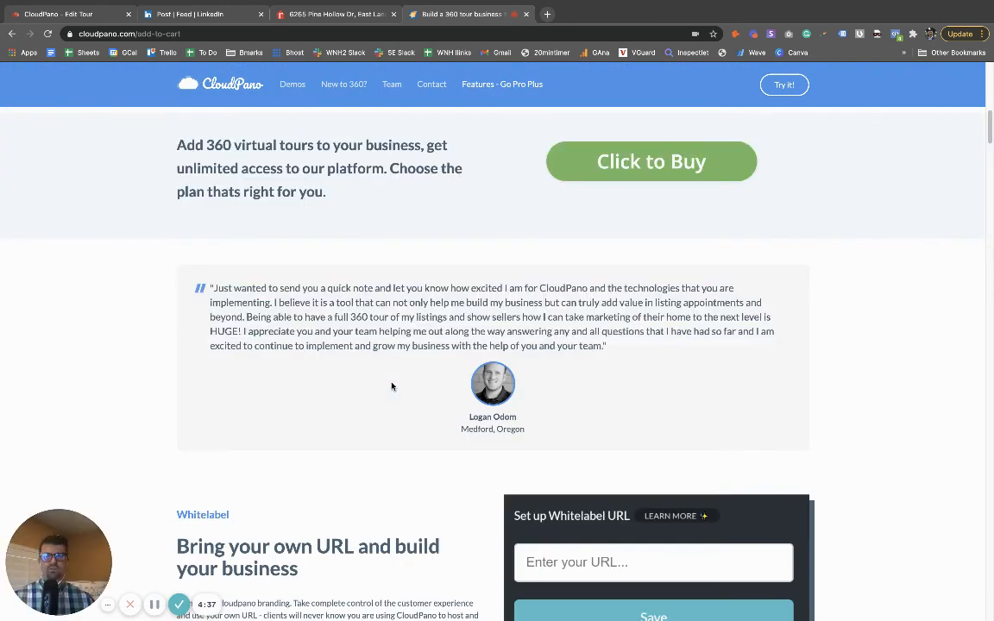
{"action": "scroll", "scroll_direction": "up", "scroll_amount": 3}
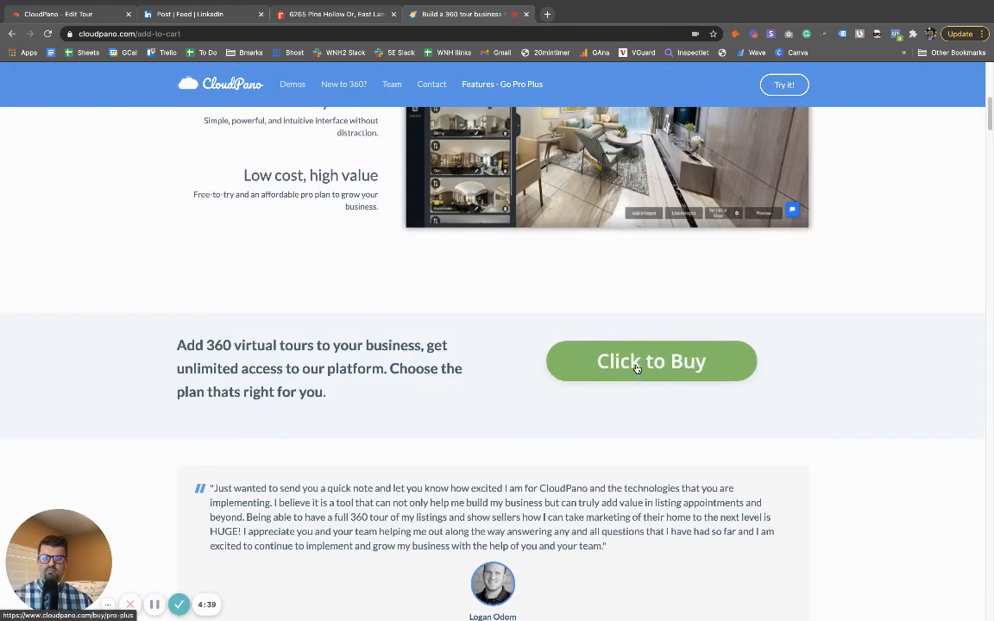
{"action": "left_click", "coordinate": [651, 360]}
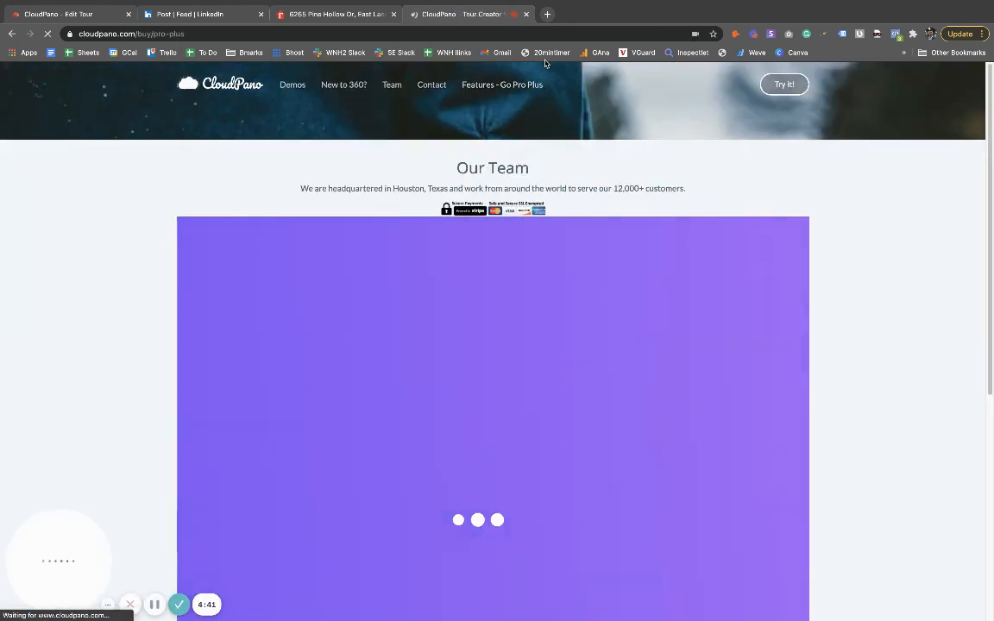